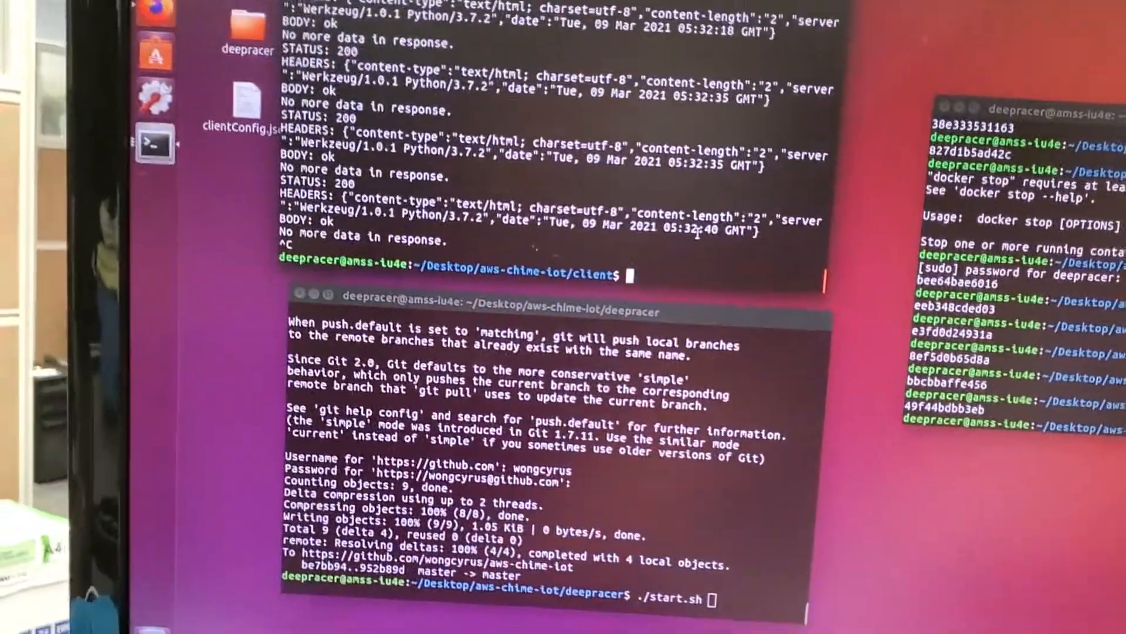
- Run 'npm run start' to launch the DeepRacer Client Screen, then refocus the deepracer terminal window
{"action": "type", "text": "npm run start"}
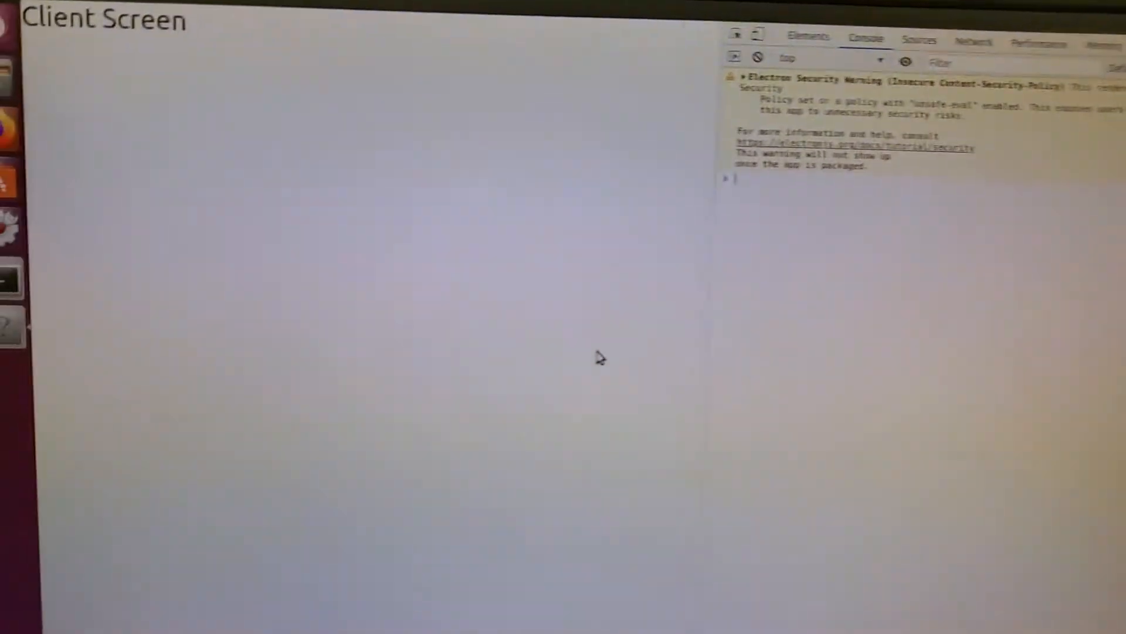
{"action": "right_click", "coordinate": [200, 420]}
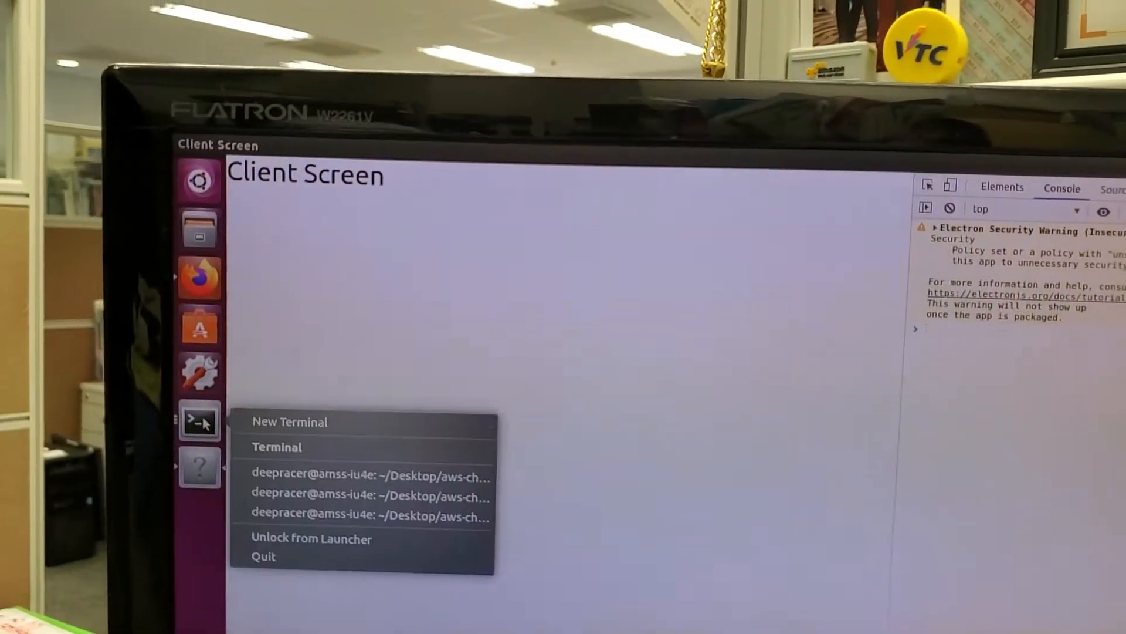
{"action": "left_click", "coordinate": [367, 476]}
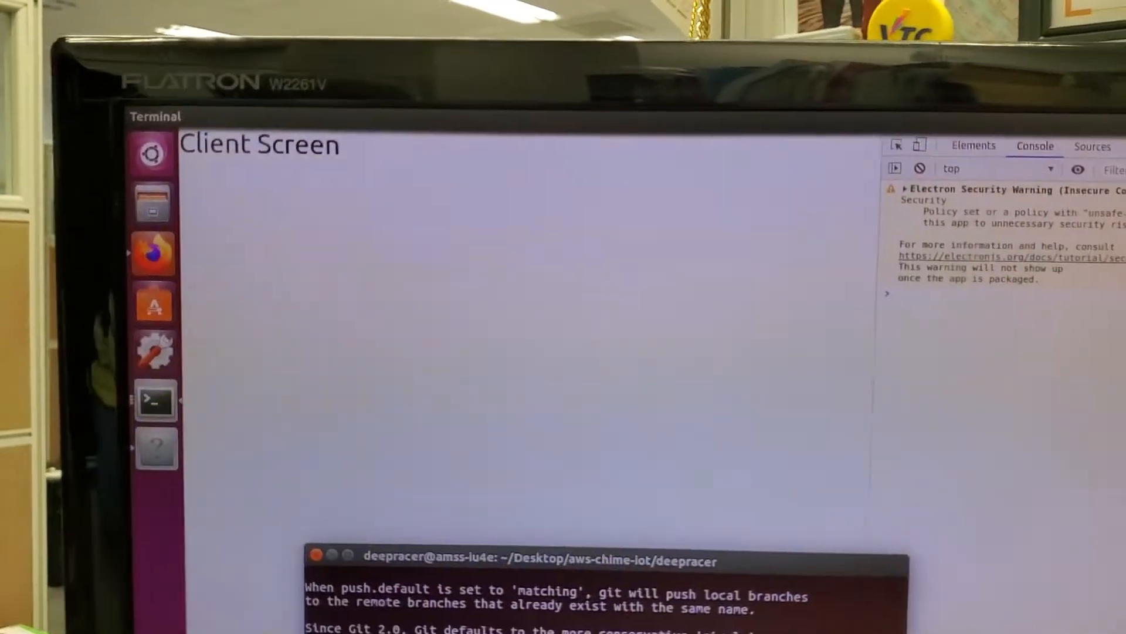